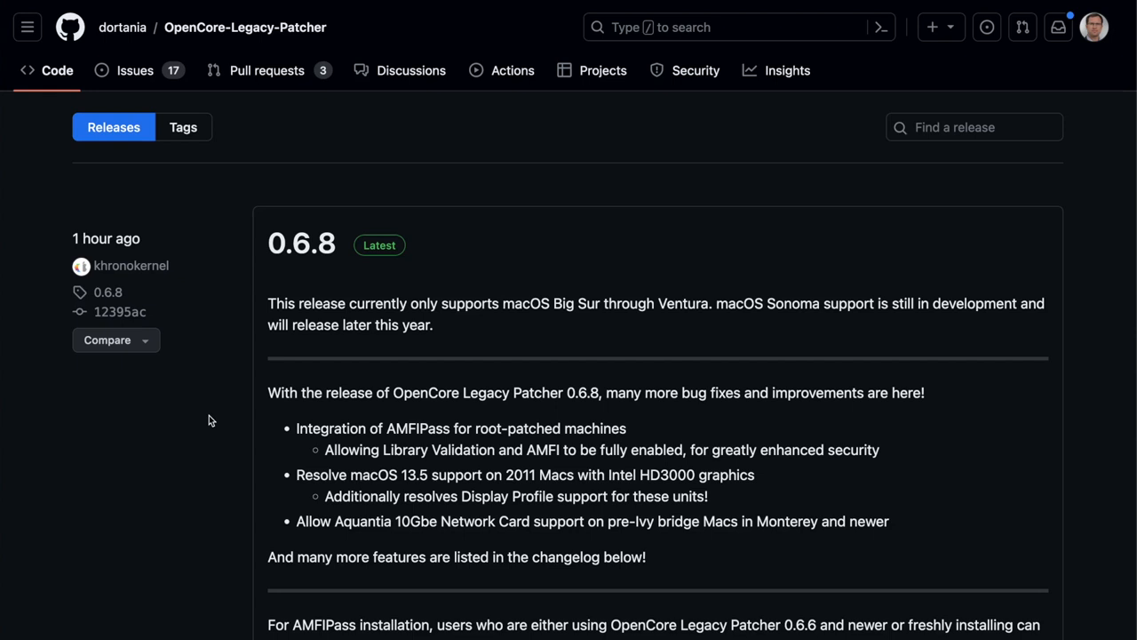
Return from the releases to the repository overview and view its open pull requests
{"action": "scroll", "scroll_direction": "down", "scroll_amount": 3}
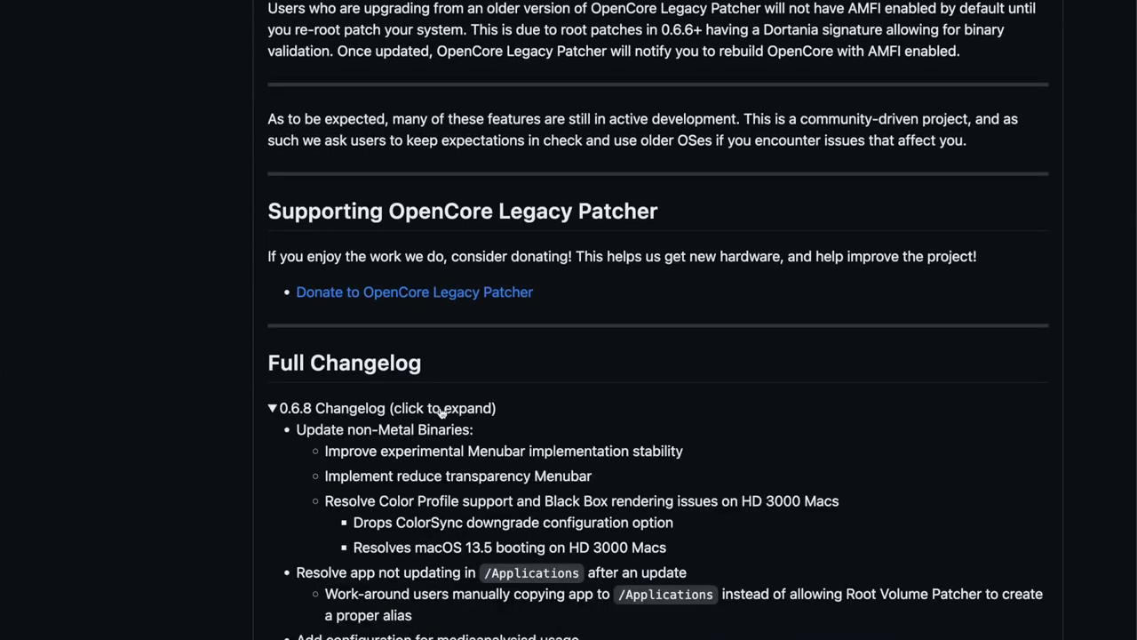
{"action": "scroll", "scroll_direction": "down", "scroll_amount": 3}
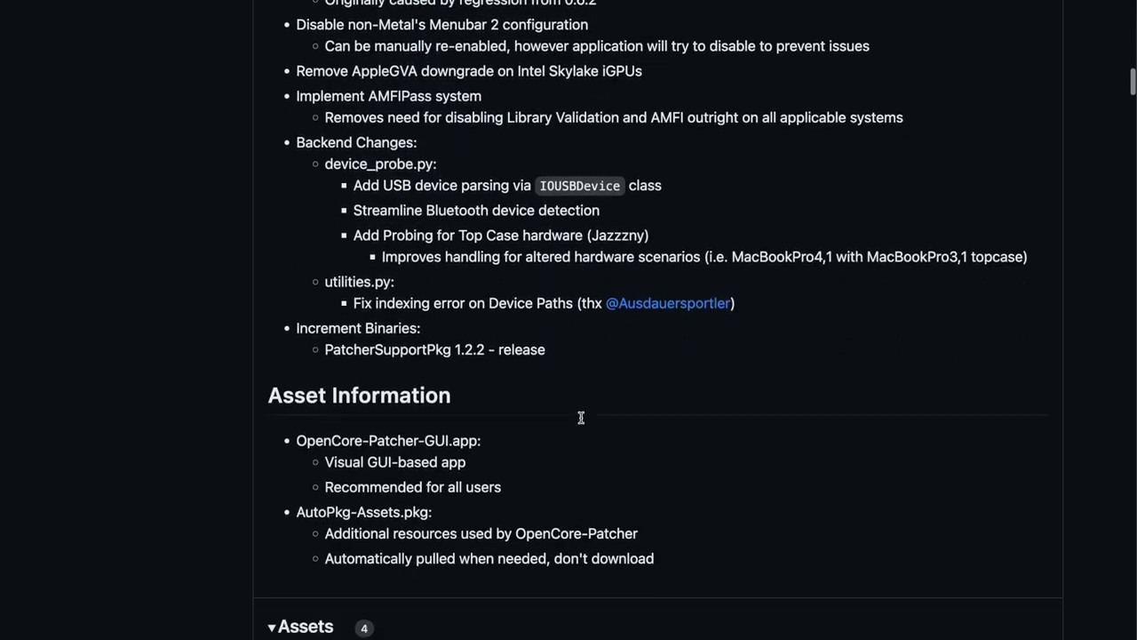
{"action": "scroll", "scroll_direction": "down", "scroll_amount": 3}
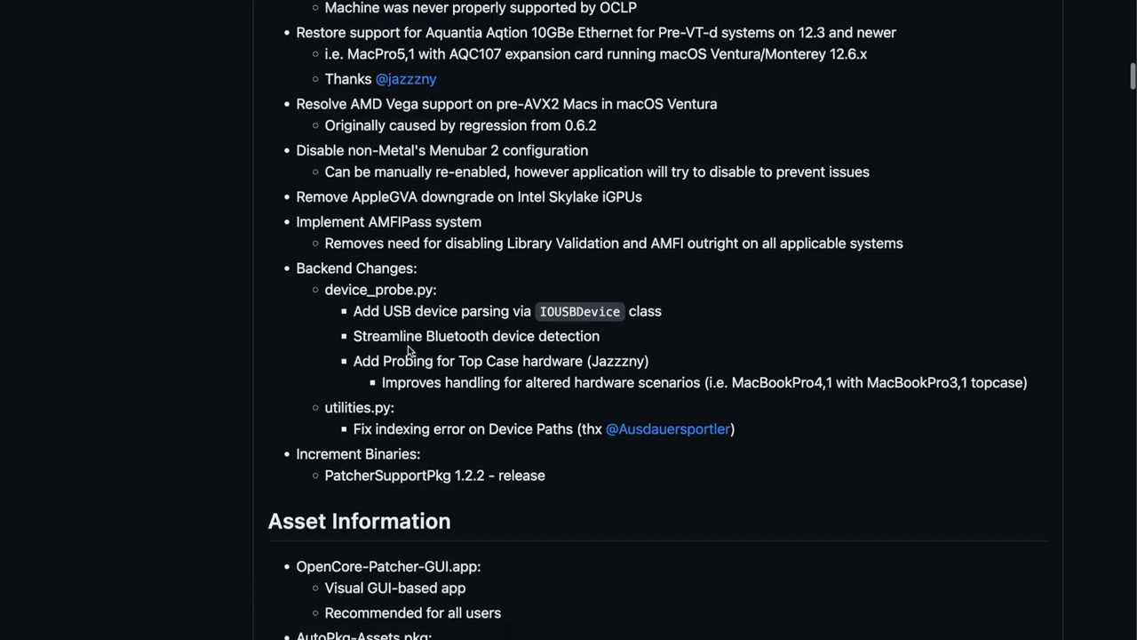
{"action": "scroll", "scroll_direction": "down", "scroll_amount": 3}
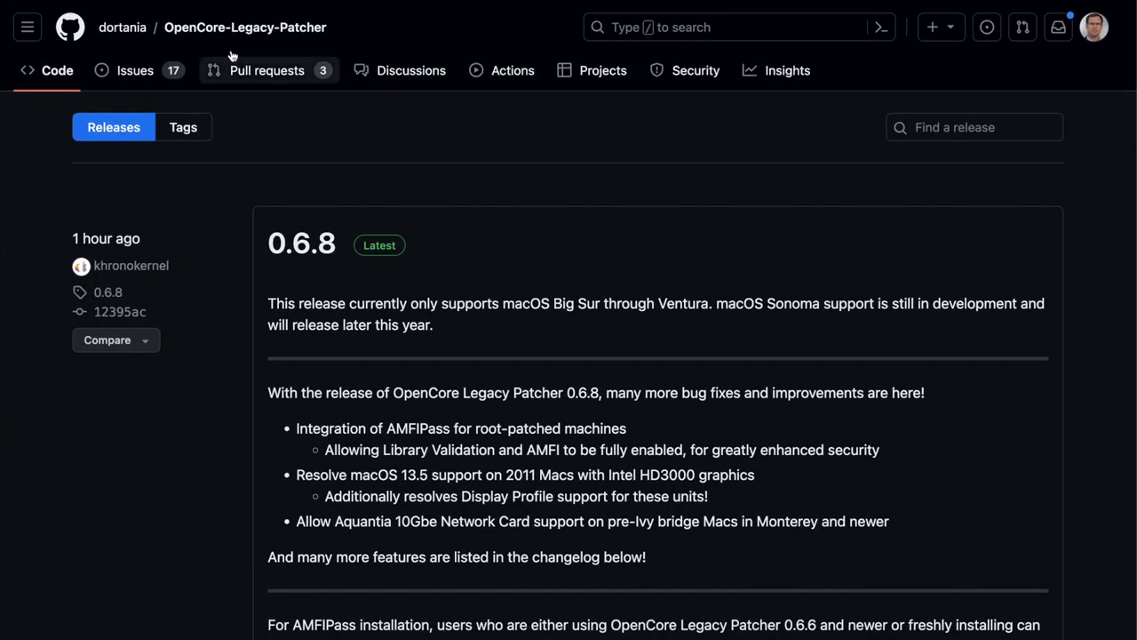
{"action": "left_click", "coordinate": [245, 27]}
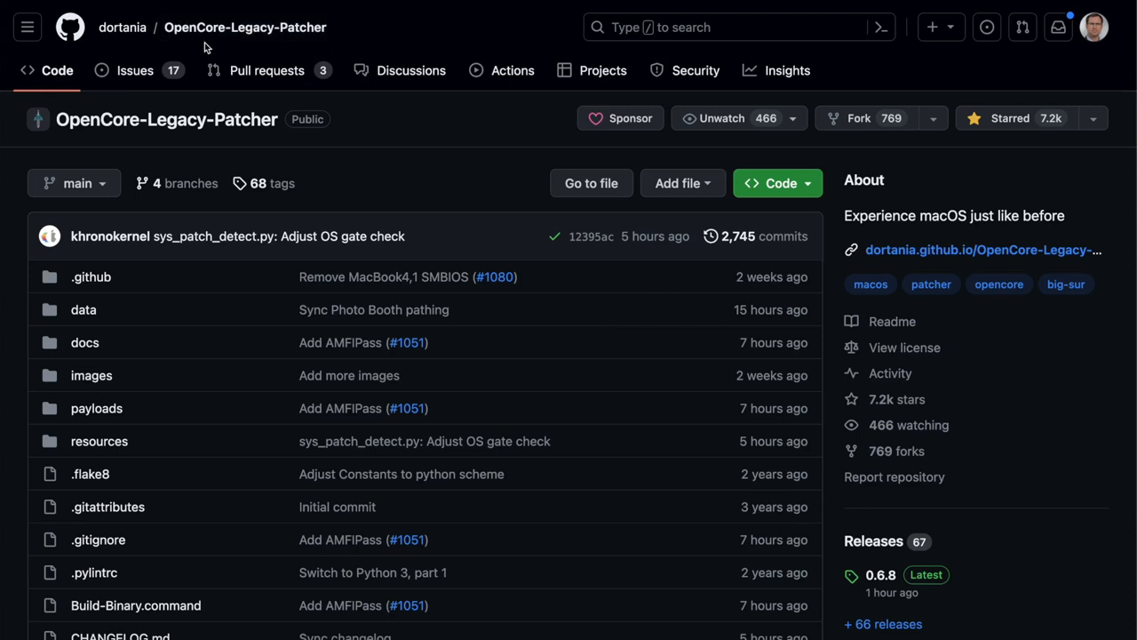
{"action": "left_click", "coordinate": [266, 71]}
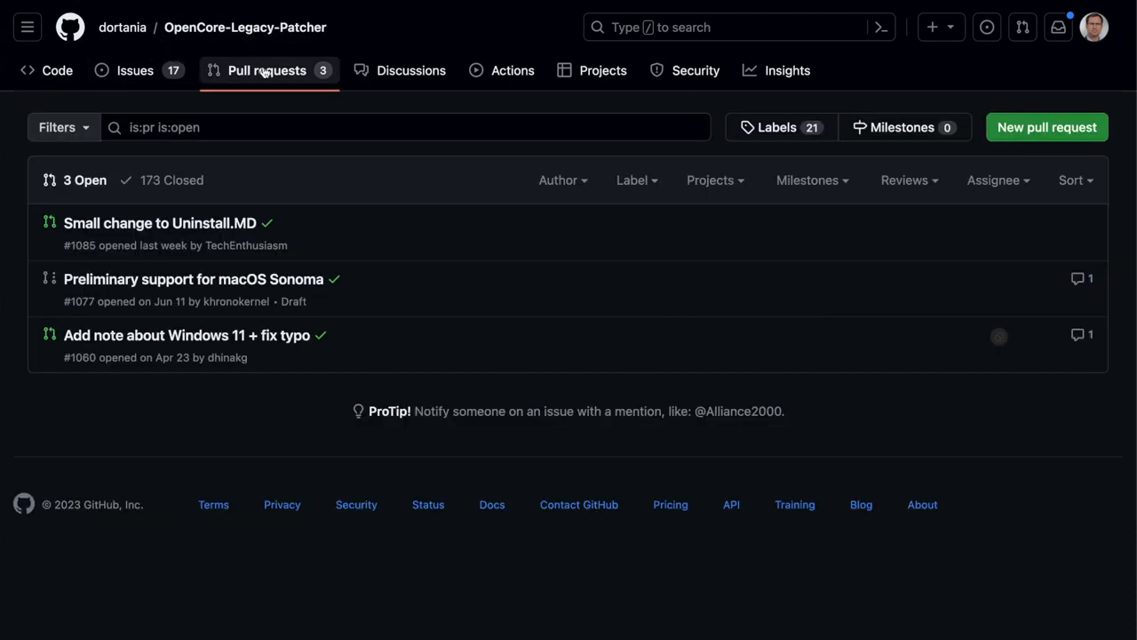
{"action": "mouse_move", "coordinate": [192, 279]}
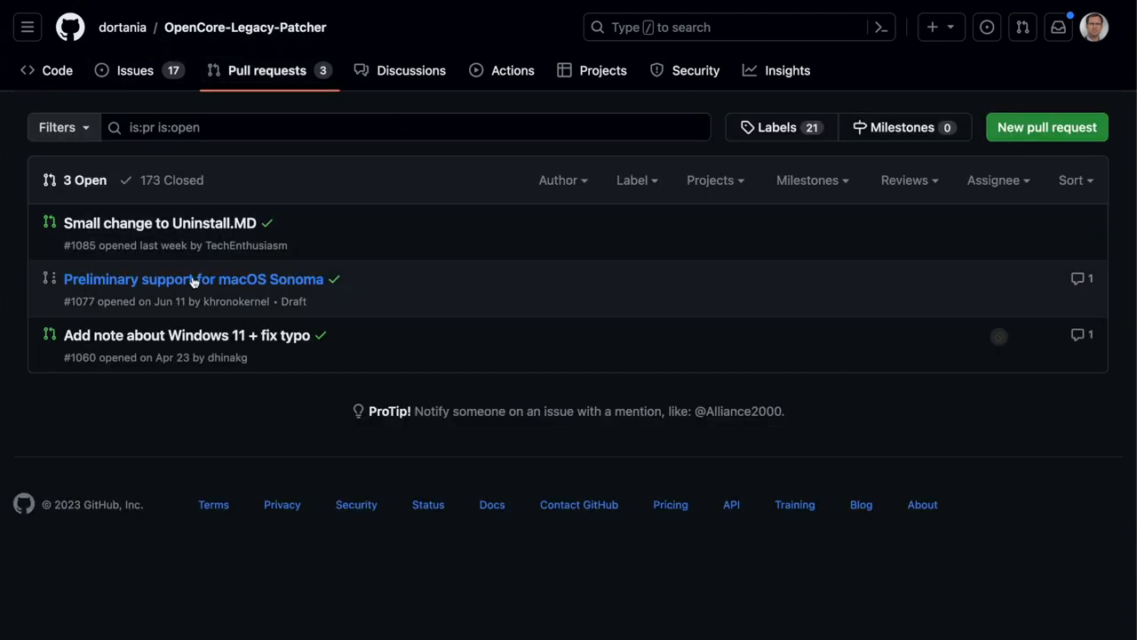
{"action": "mouse_move", "coordinate": [195, 279]}
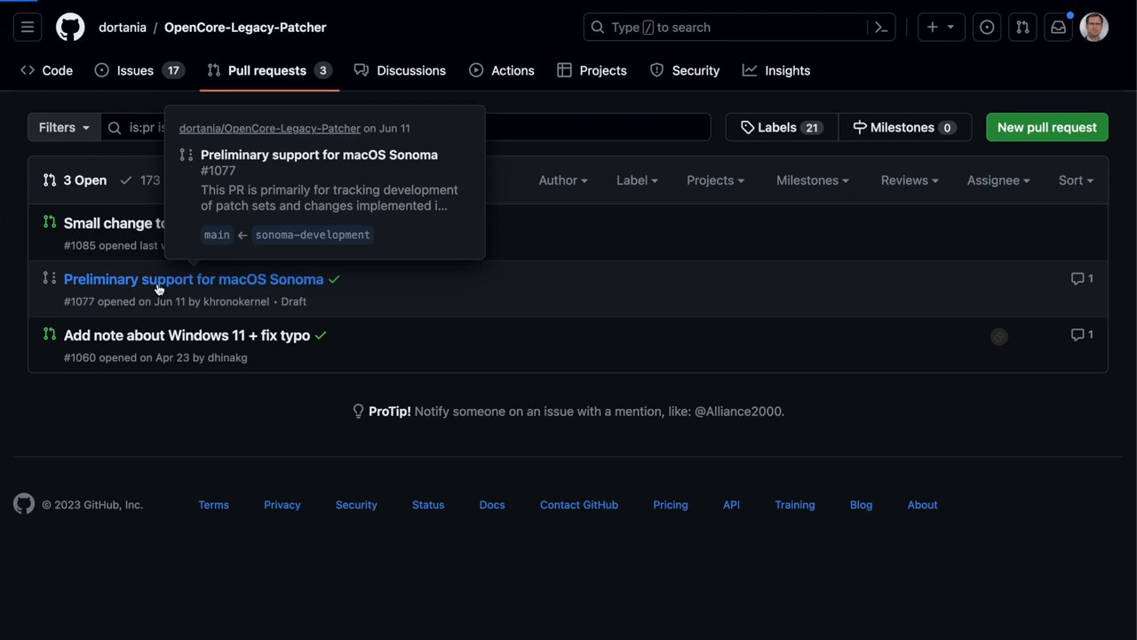
View pull request #1077 'Preliminary support for macOS Sonoma' down to its Model support table
{"action": "left_click", "coordinate": [193, 279]}
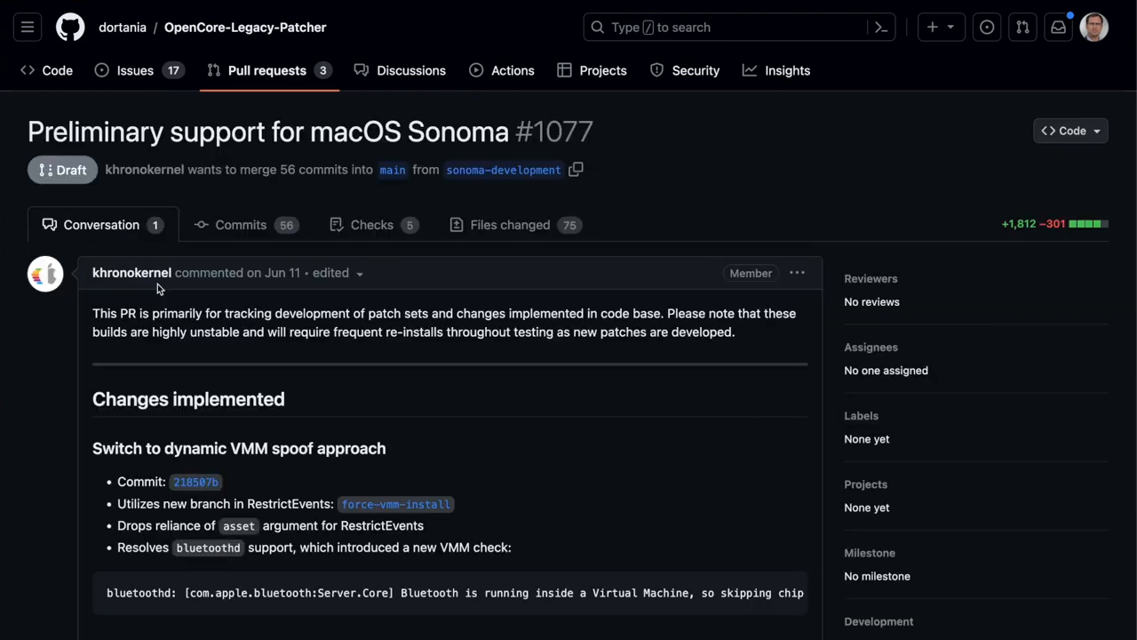
{"action": "mouse_move", "coordinate": [543, 397]}
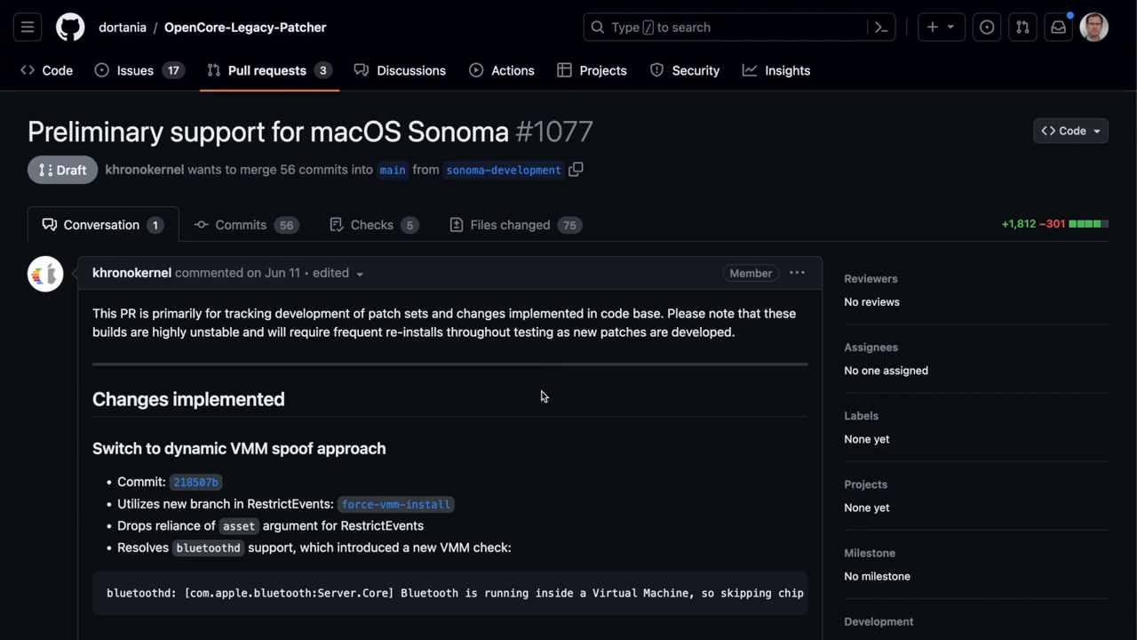
{"action": "scroll", "scroll_direction": "down", "scroll_amount": 3}
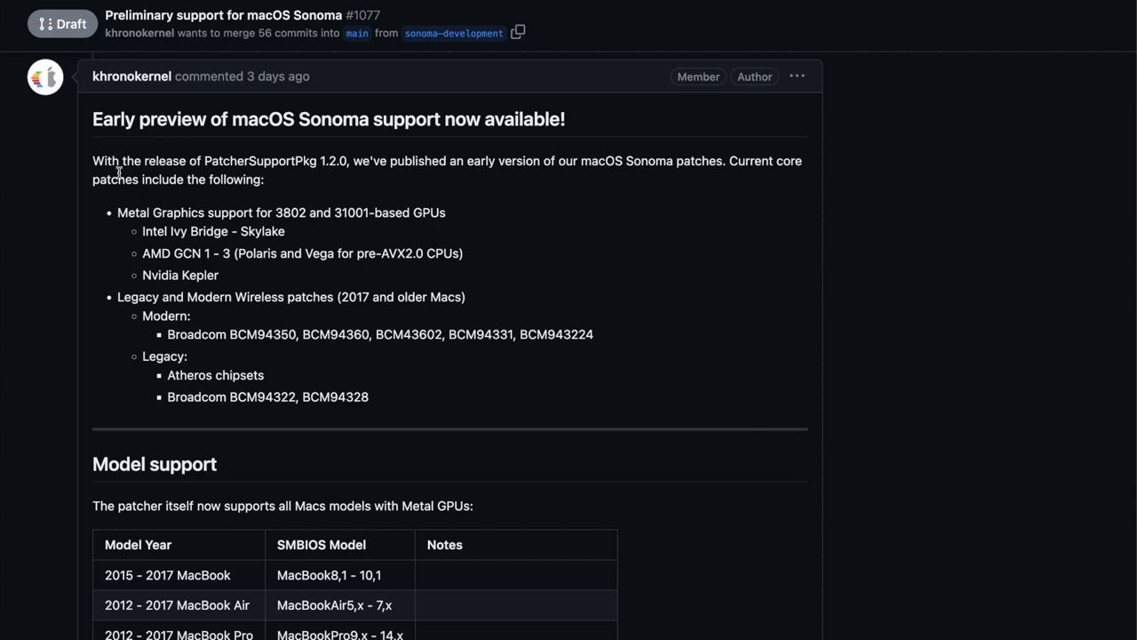
{"action": "mouse_move", "coordinate": [336, 183]}
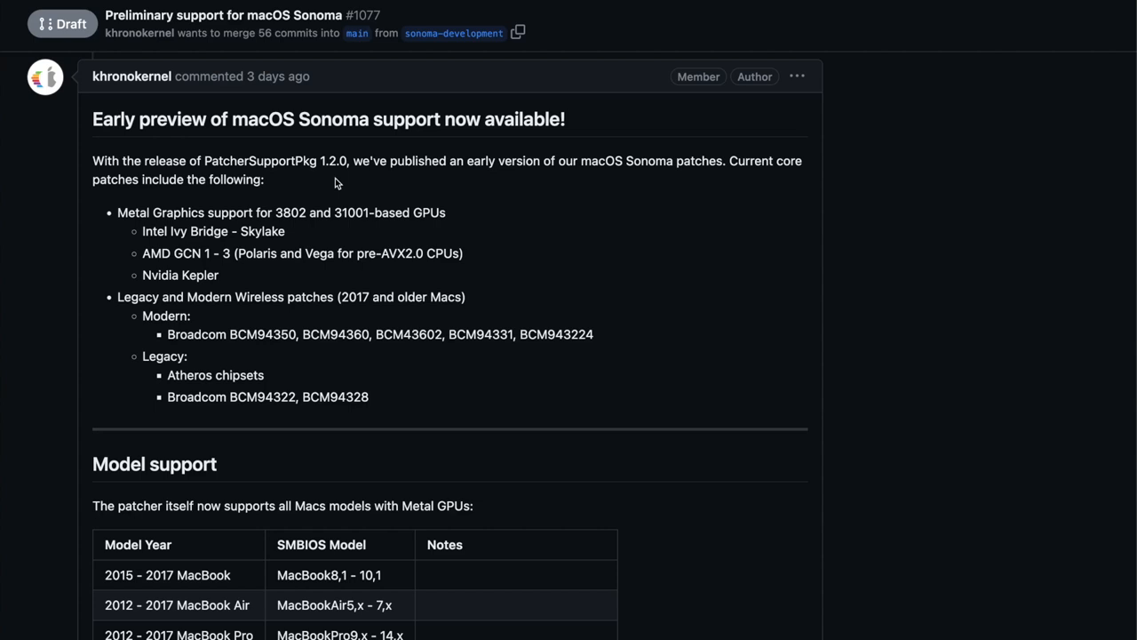
{"action": "mouse_move", "coordinate": [504, 197]}
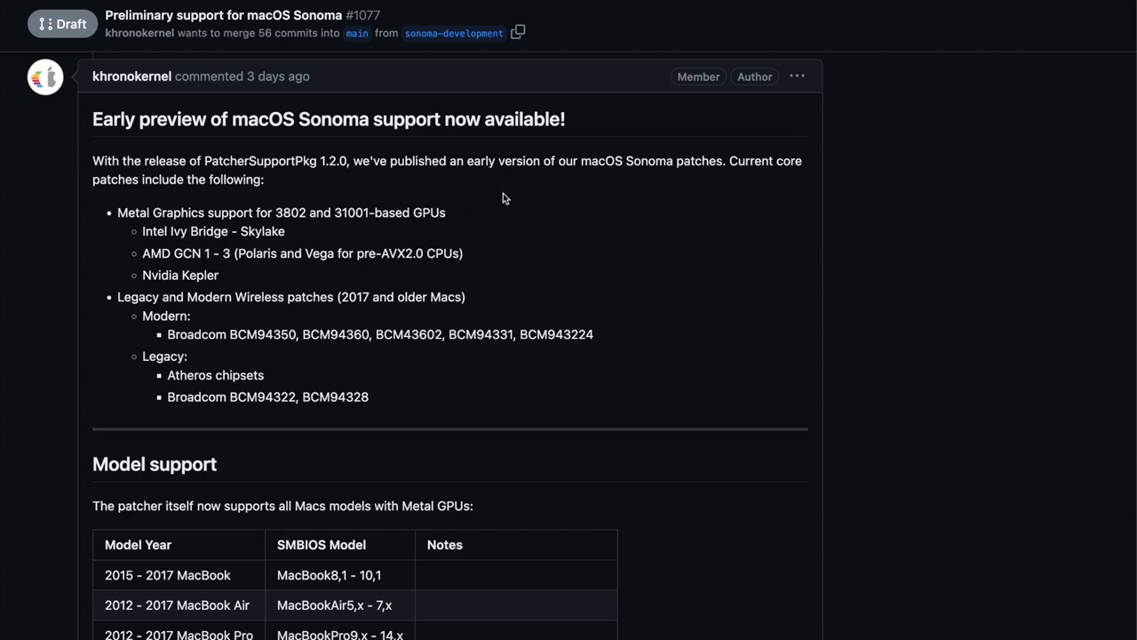
{"action": "scroll", "scroll_direction": "down", "scroll_amount": 3}
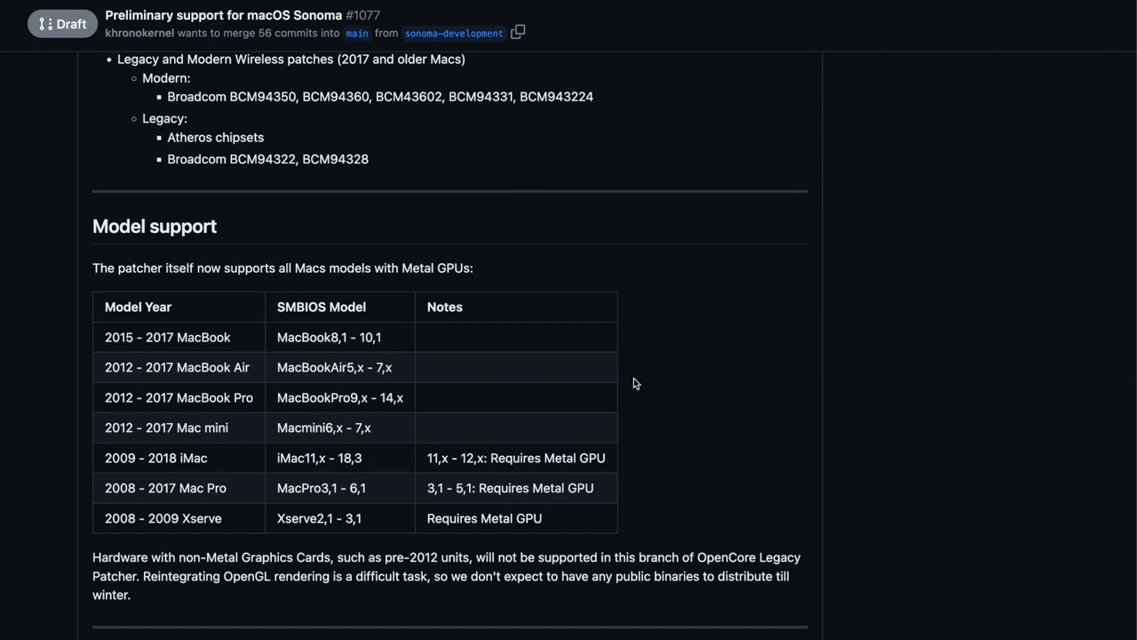
{"action": "mouse_move", "coordinate": [634, 412]}
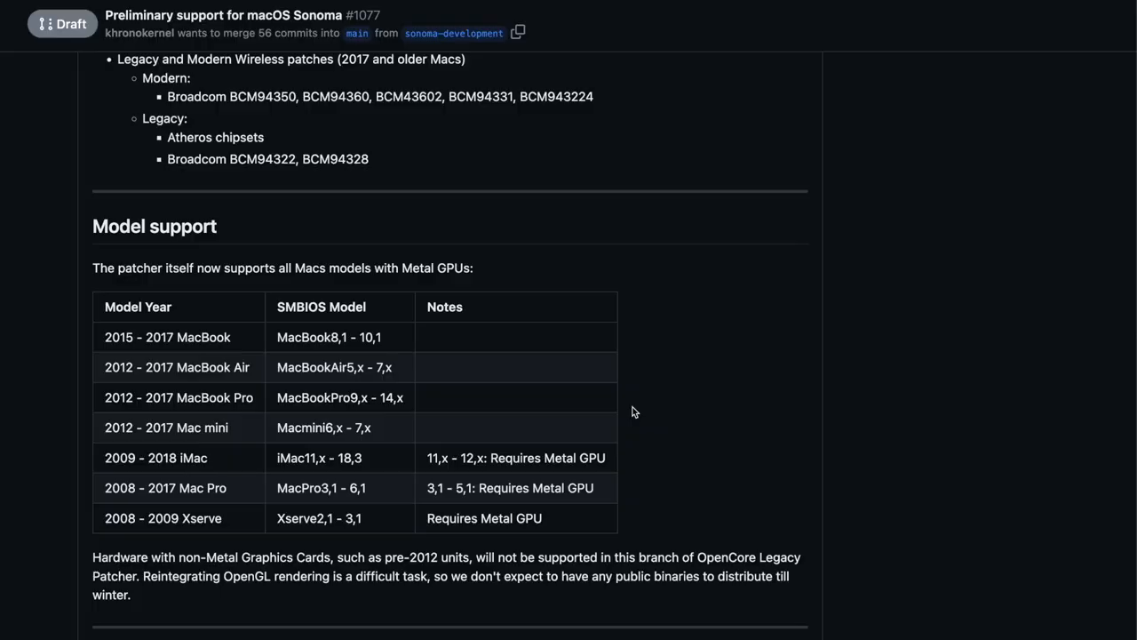
Scroll past the Hackintosh notes to the 'Nightly.link: OpenCore-Patcher.app (Sonoma Development)' link
{"action": "scroll", "scroll_direction": "down", "scroll_amount": 3}
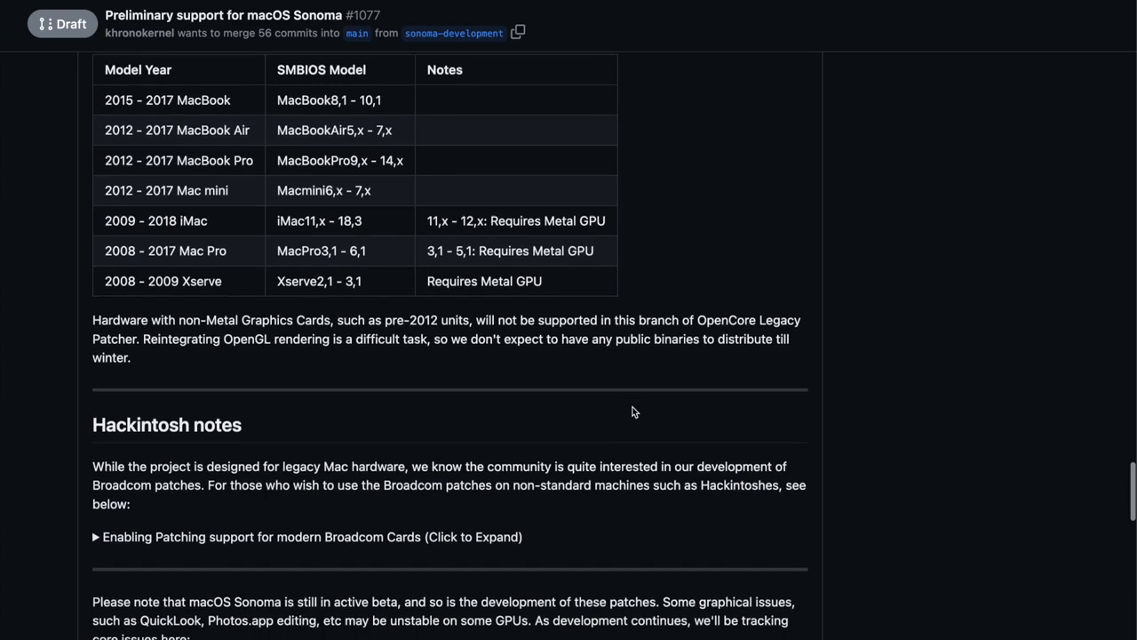
{"action": "scroll", "scroll_direction": "down", "scroll_amount": 3}
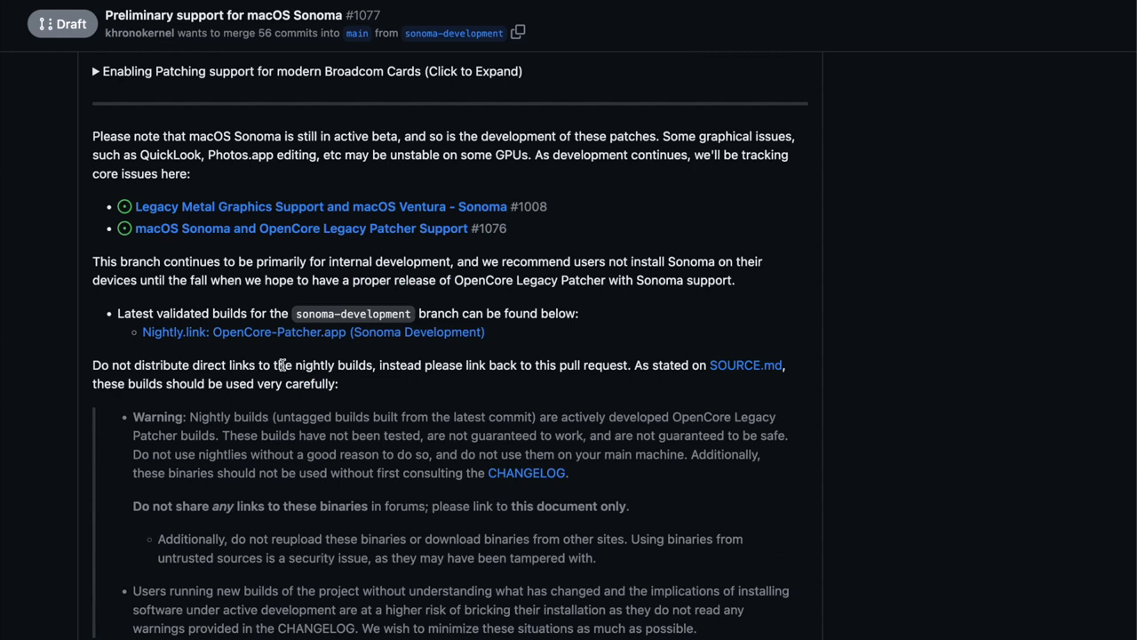
{"action": "mouse_move", "coordinate": [327, 352]}
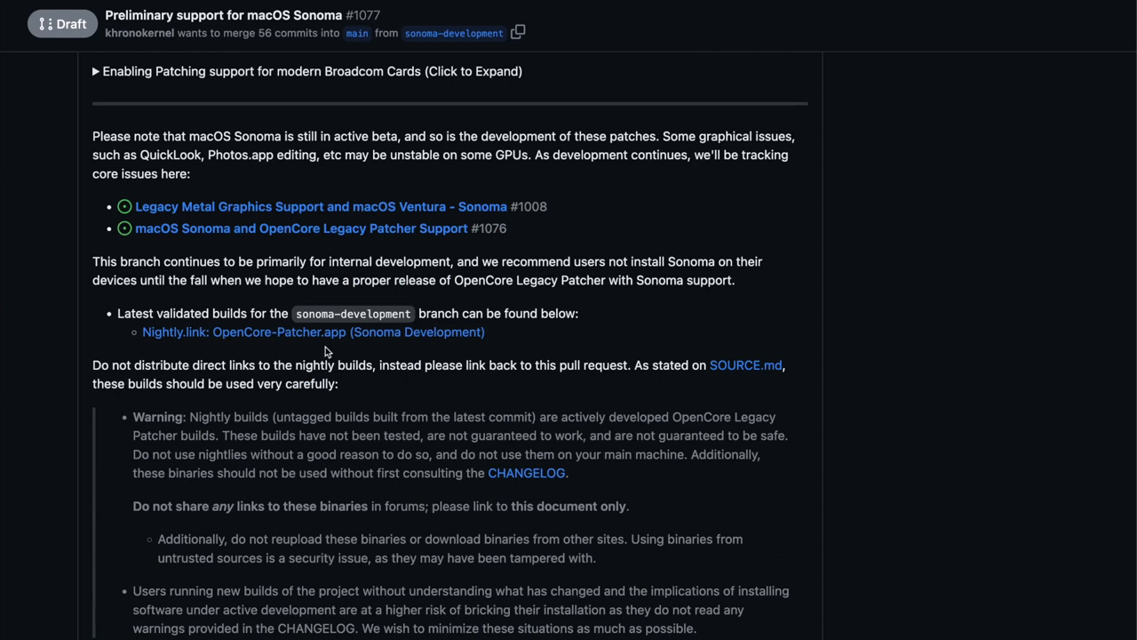
{"action": "mouse_move", "coordinate": [312, 333]}
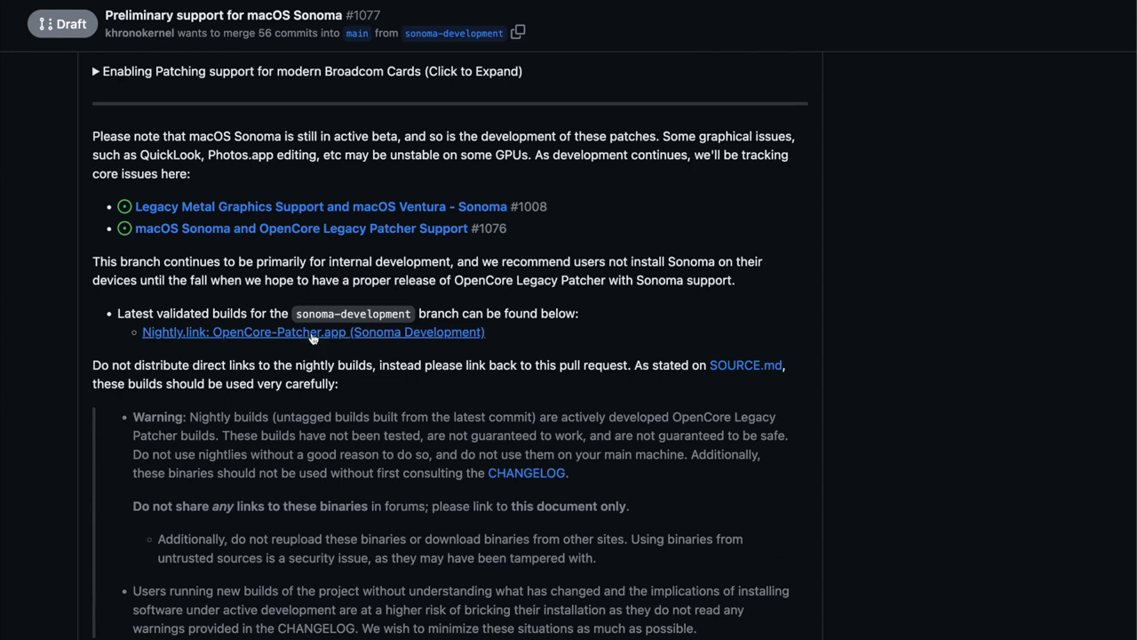